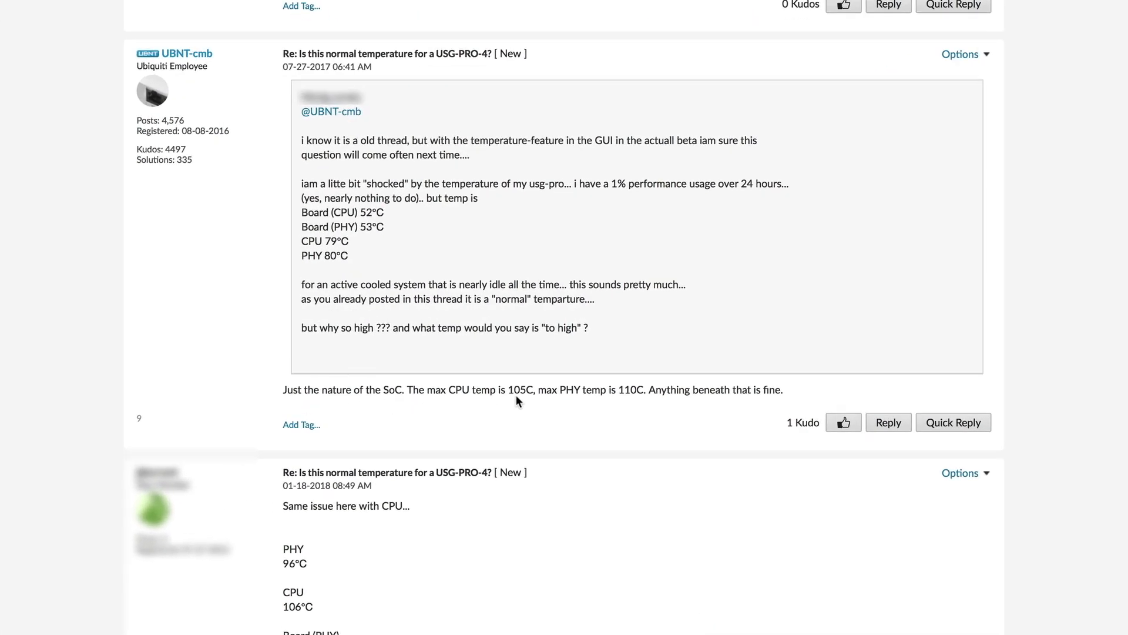
{"action": "mouse_move", "coordinate": [645, 402]}
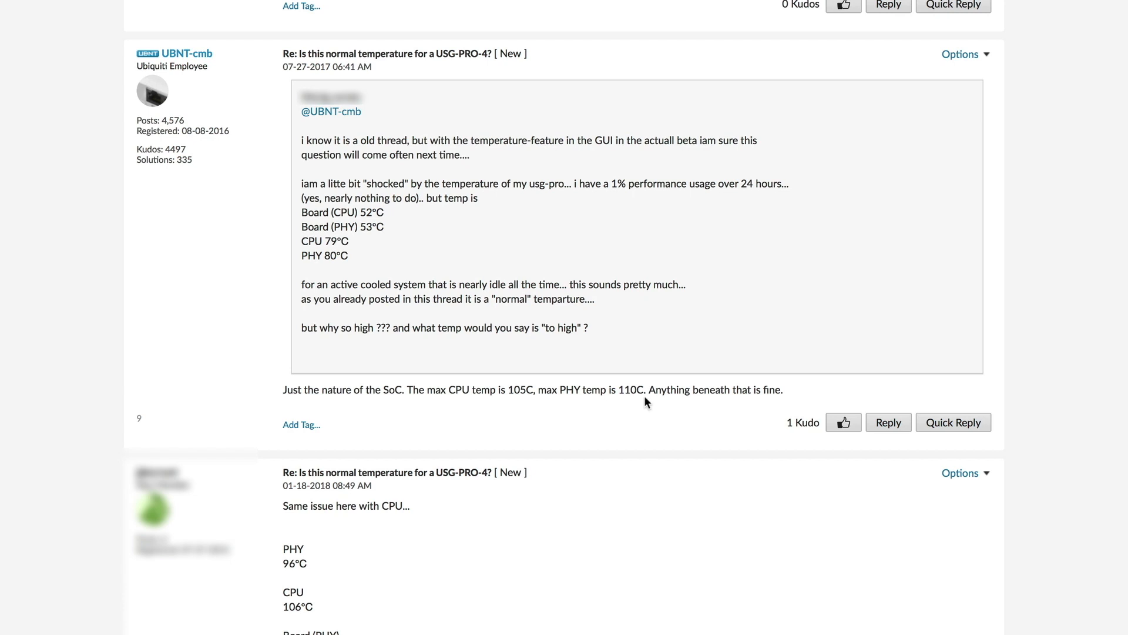
{"action": "mouse_move", "coordinate": [649, 403]}
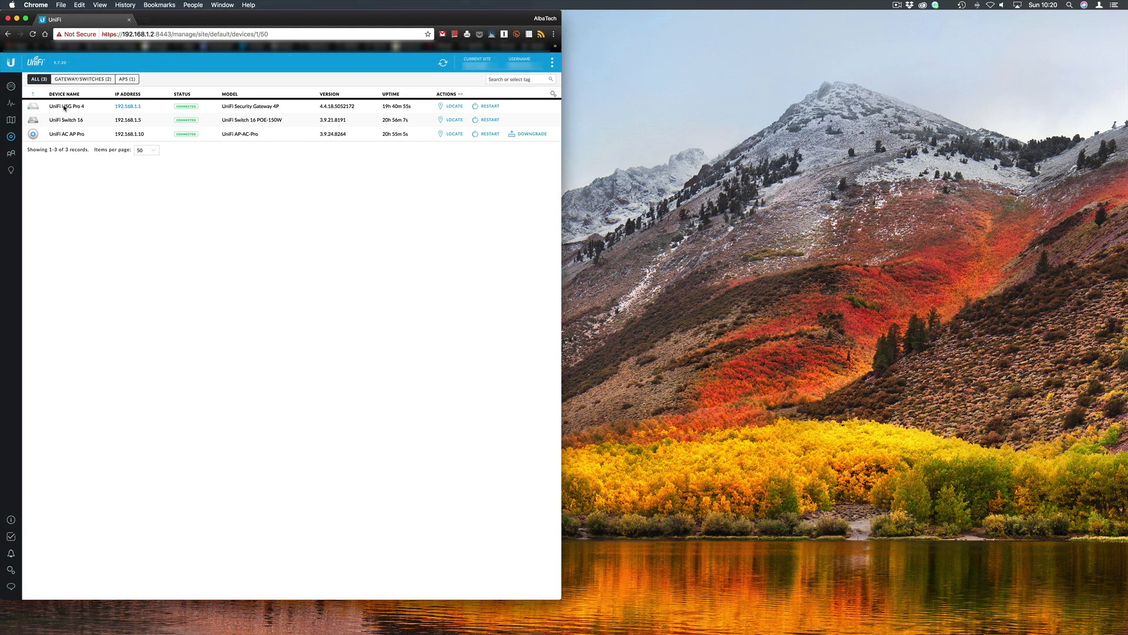
- Show the USG Pro 4's properties panel with PHY 80°C, CPU 76°C and board 52/49°C temperatures
{"action": "left_click", "coordinate": [64, 106]}
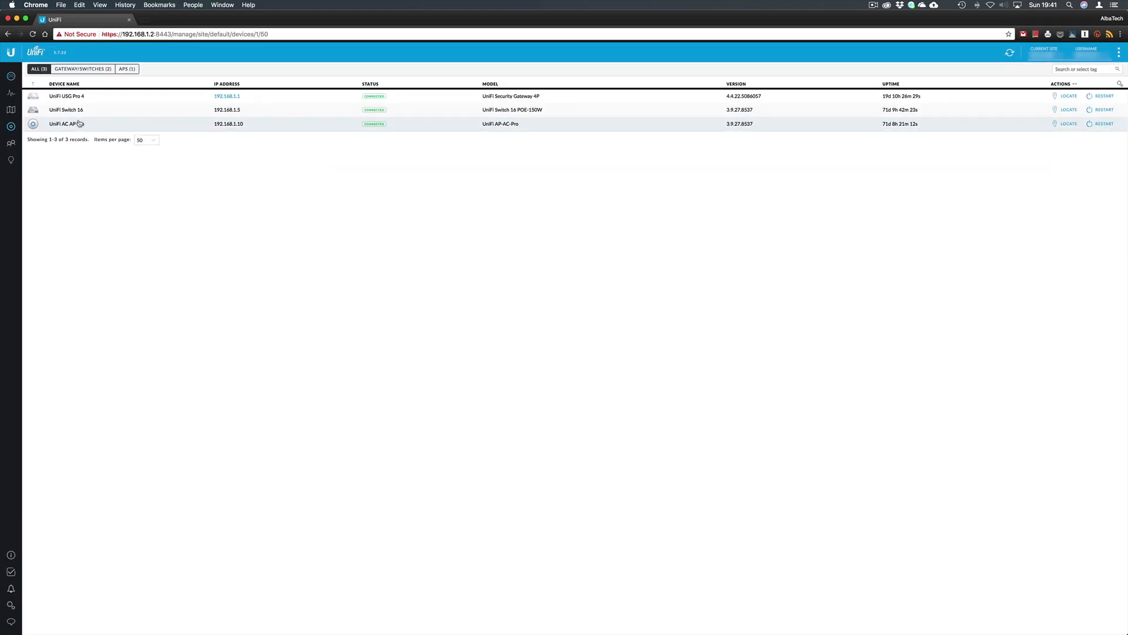
{"action": "left_click", "coordinate": [67, 95]}
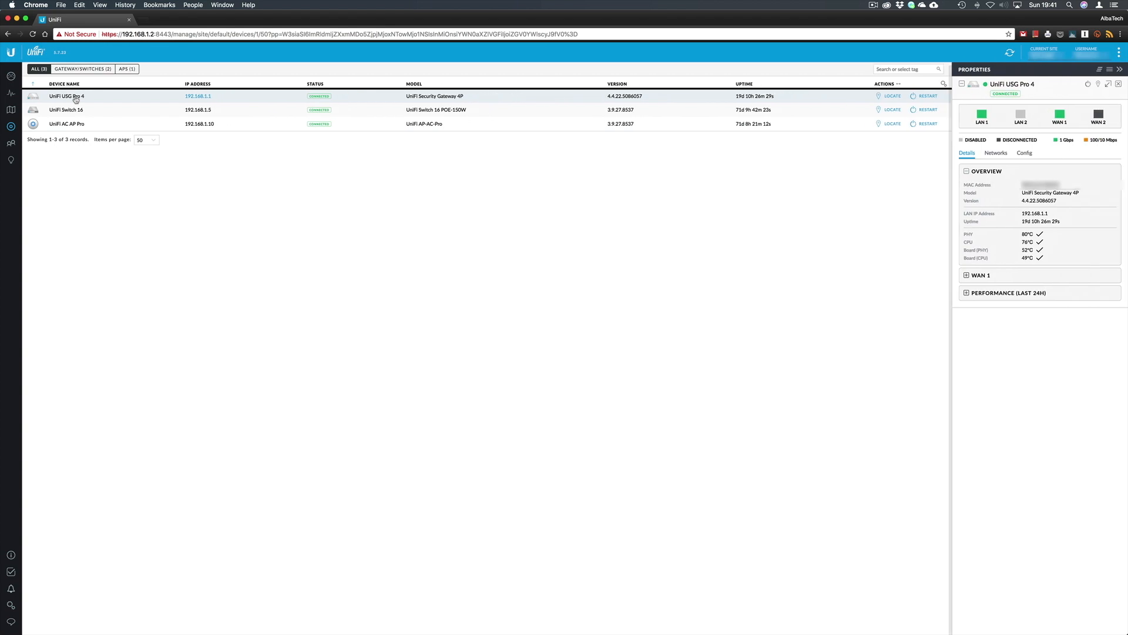